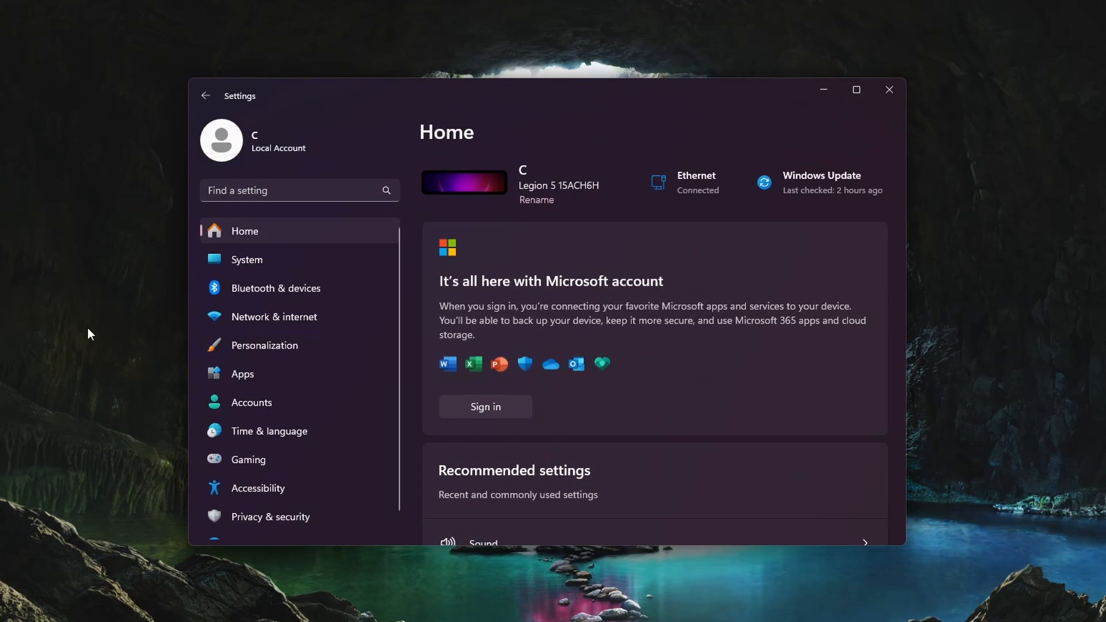
Go to the Bluetooth & devices page in Settings.
{"action": "left_click", "coordinate": [276, 288]}
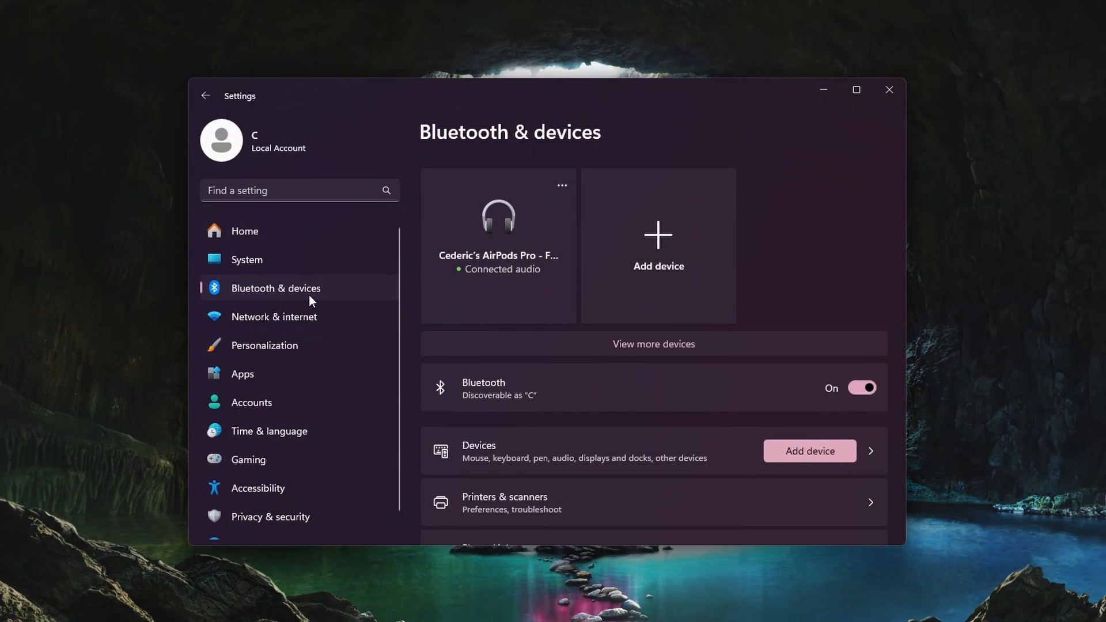
{"action": "mouse_move", "coordinate": [383, 317]}
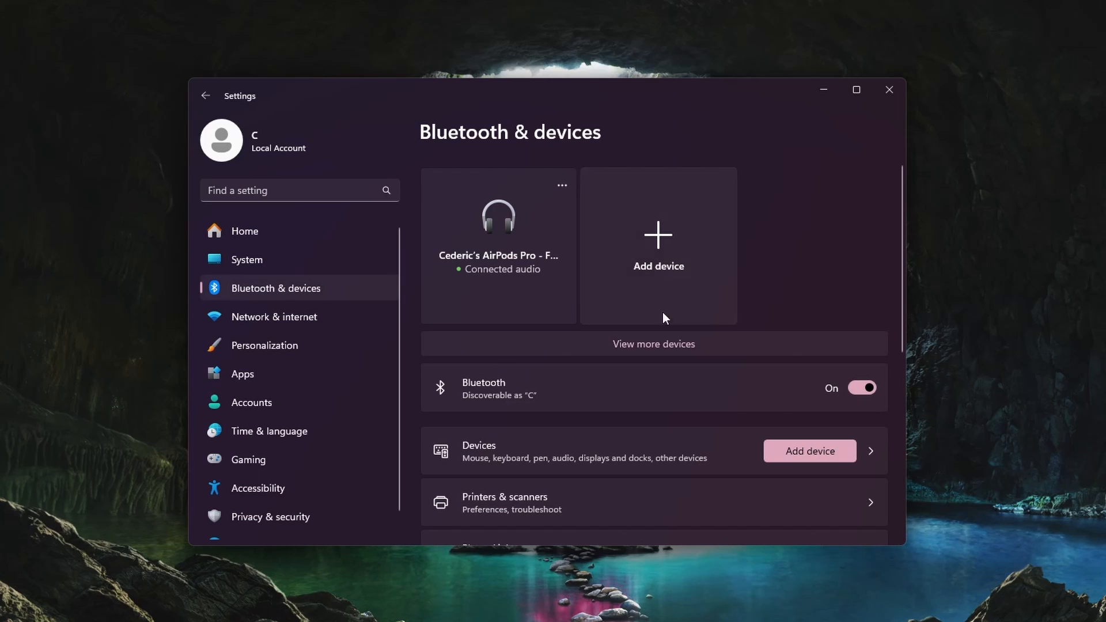
Pair the DualSense Wireless Controller through Add device using Bluetooth.
{"action": "left_click", "coordinate": [657, 245]}
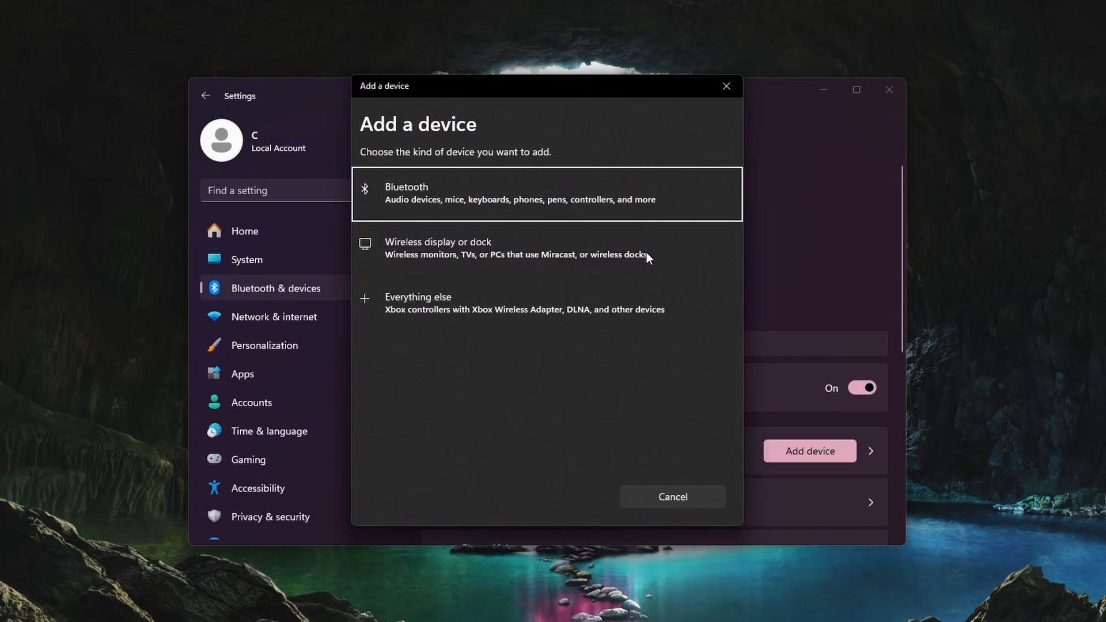
{"action": "mouse_move", "coordinate": [582, 362]}
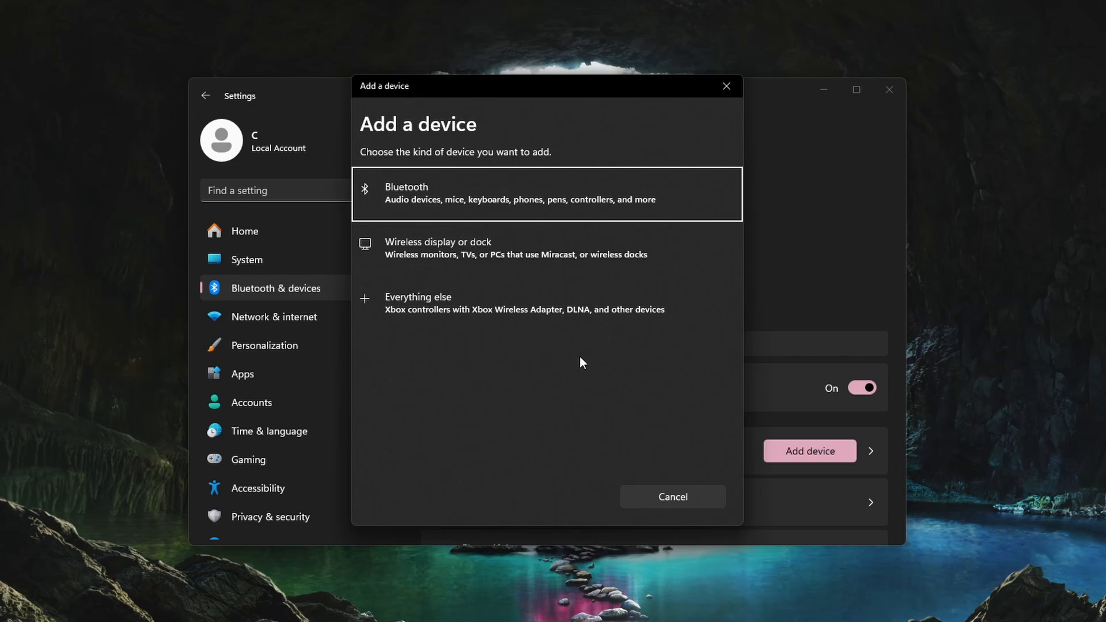
{"action": "left_click", "coordinate": [546, 195]}
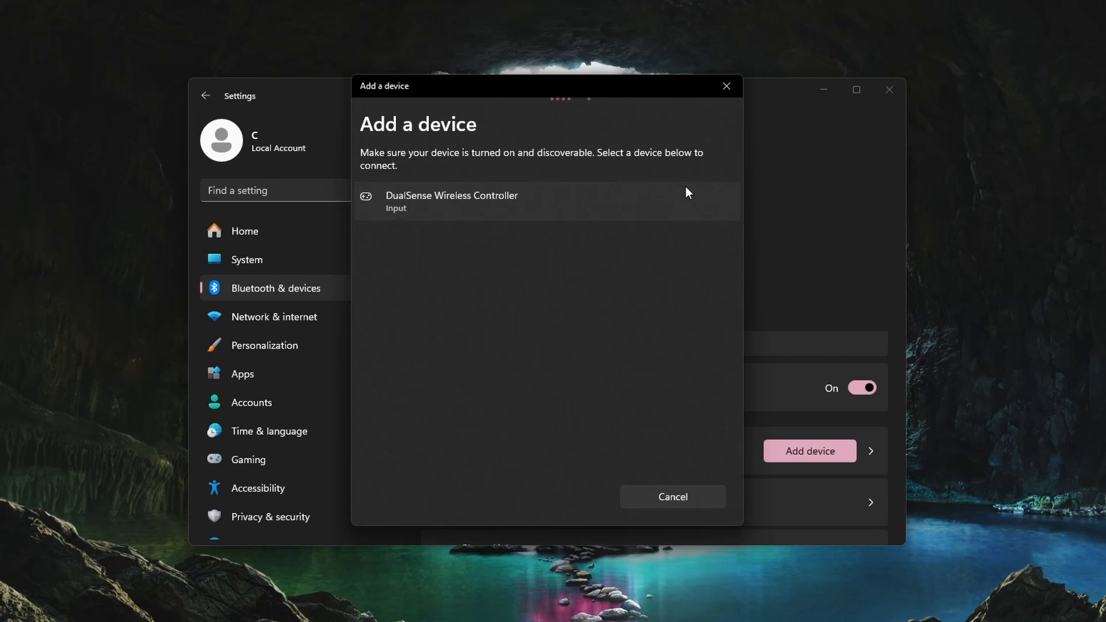
{"action": "left_click", "coordinate": [452, 201]}
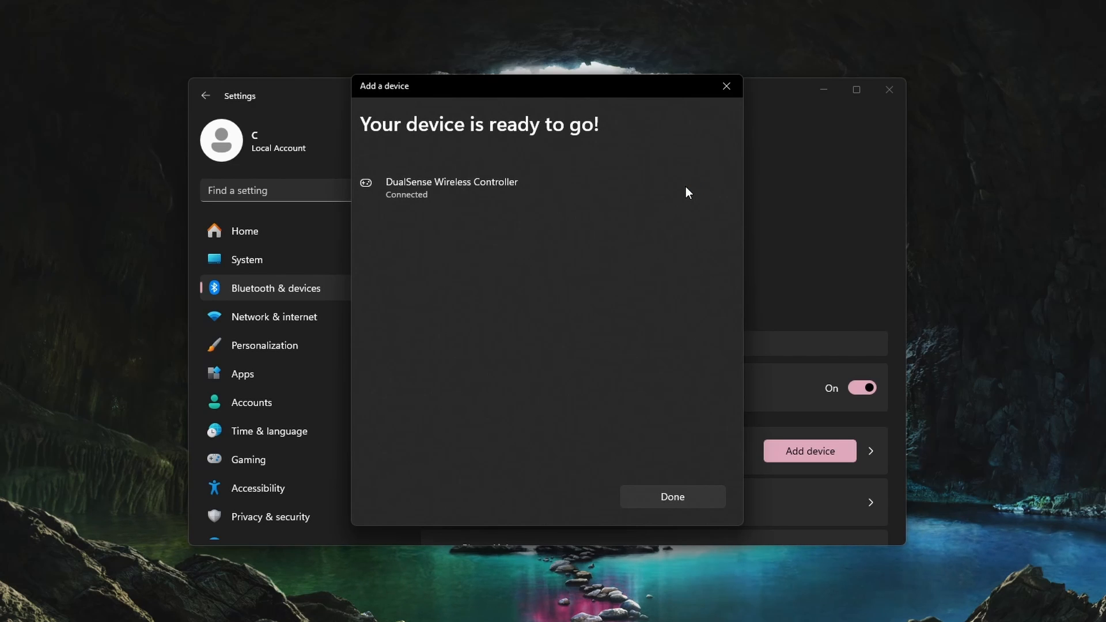
Dismiss the pairing confirmation and confirm the DualSense controller is listed as connected.
{"action": "left_click", "coordinate": [670, 496]}
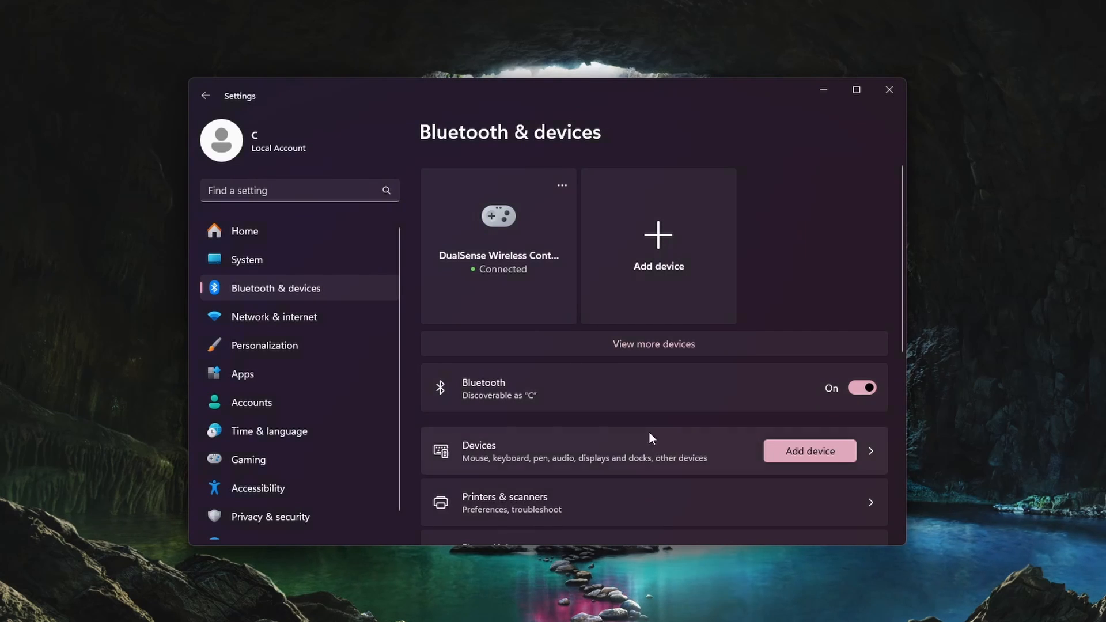
{"action": "scroll", "scroll_direction": "down", "scroll_amount": 3}
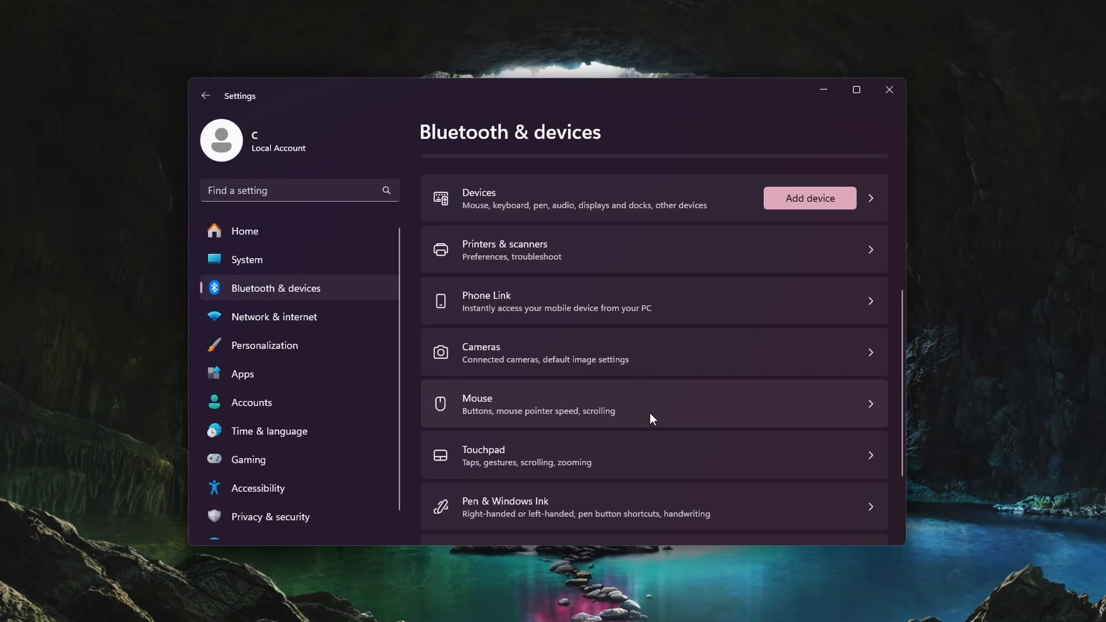
{"action": "scroll", "scroll_direction": "up", "scroll_amount": 3}
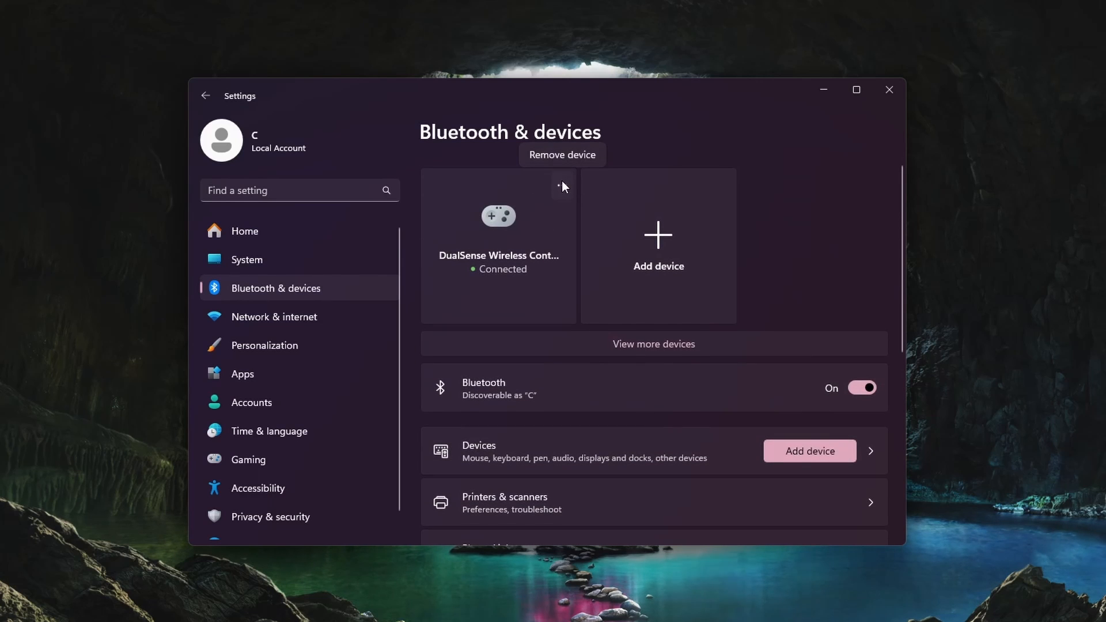
{"action": "mouse_move", "coordinate": [813, 231]}
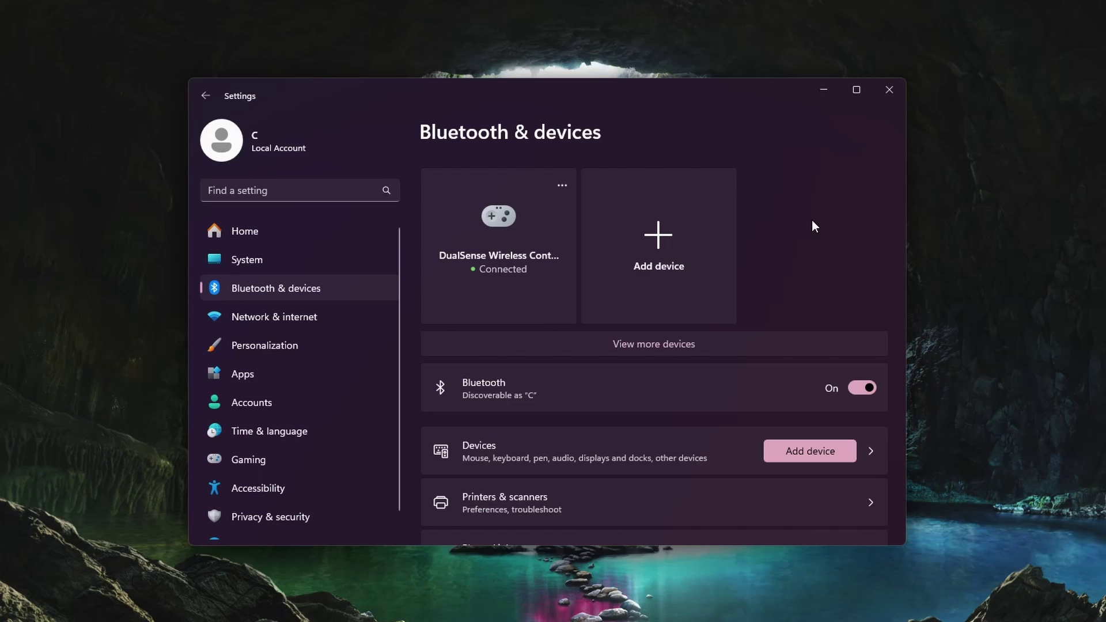
Navigate from System to the Other troubleshooters list under Troubleshoot.
{"action": "left_click", "coordinate": [246, 258]}
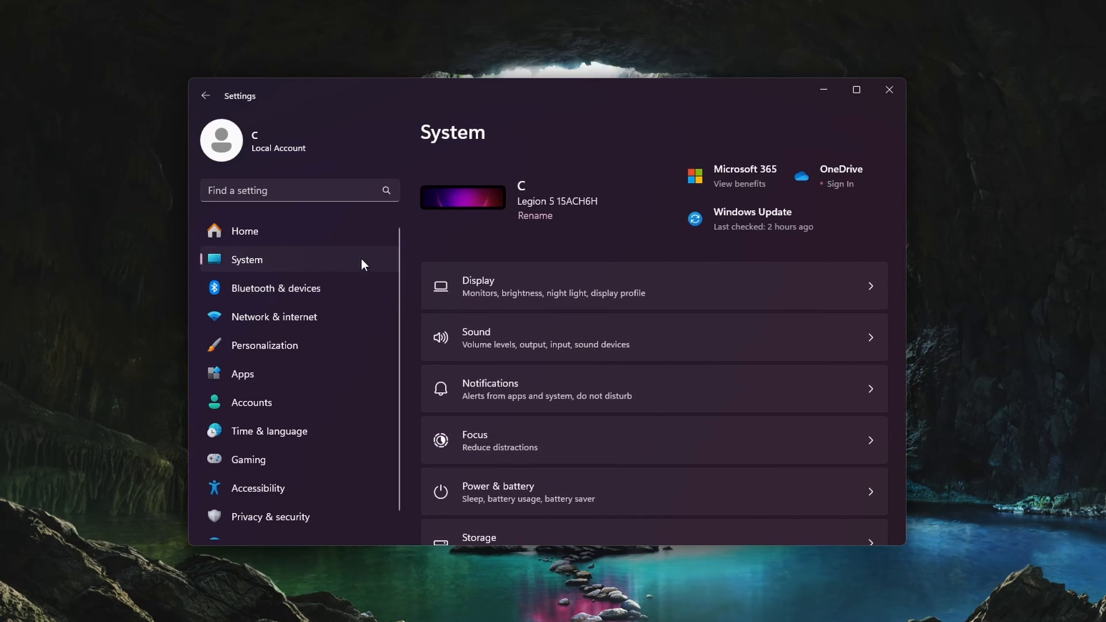
{"action": "scroll", "scroll_direction": "down", "scroll_amount": 3}
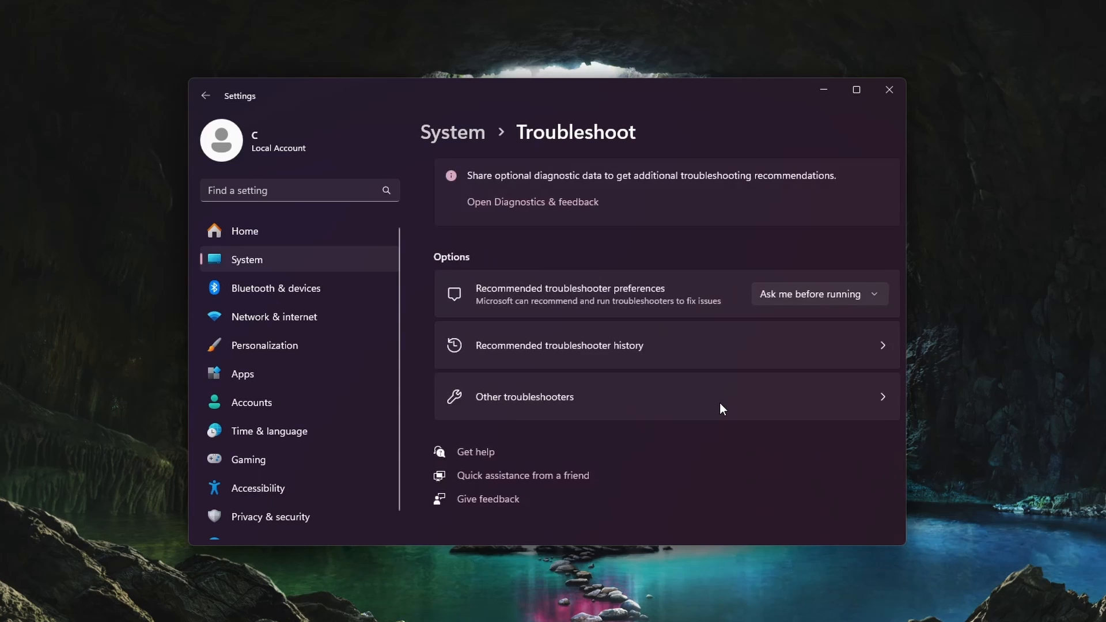
{"action": "left_click", "coordinate": [525, 396]}
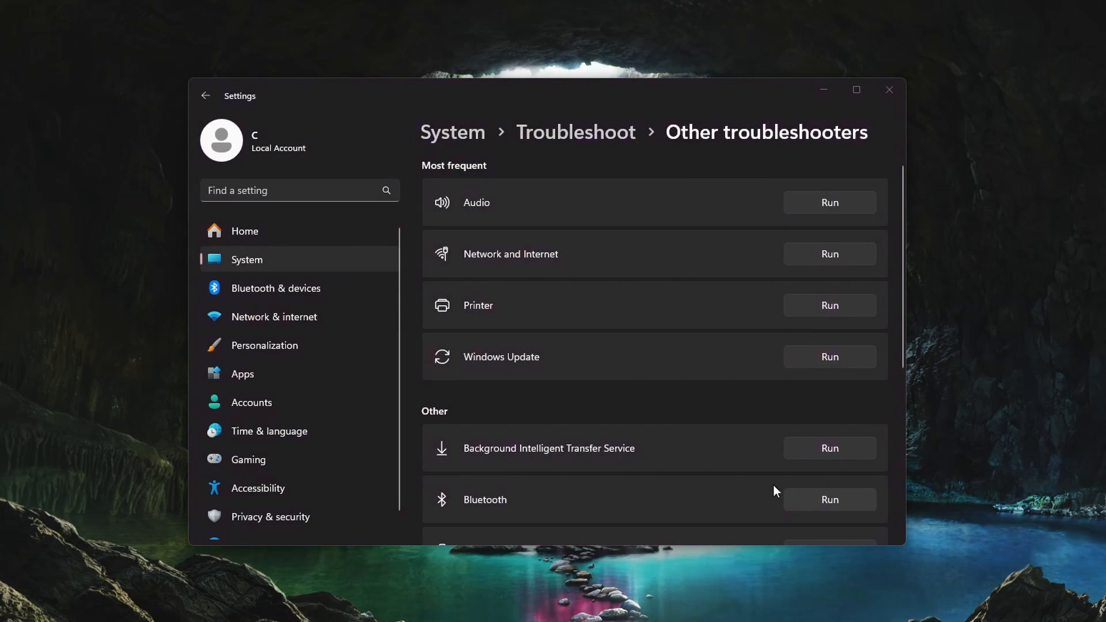
{"action": "left_click", "coordinate": [829, 500]}
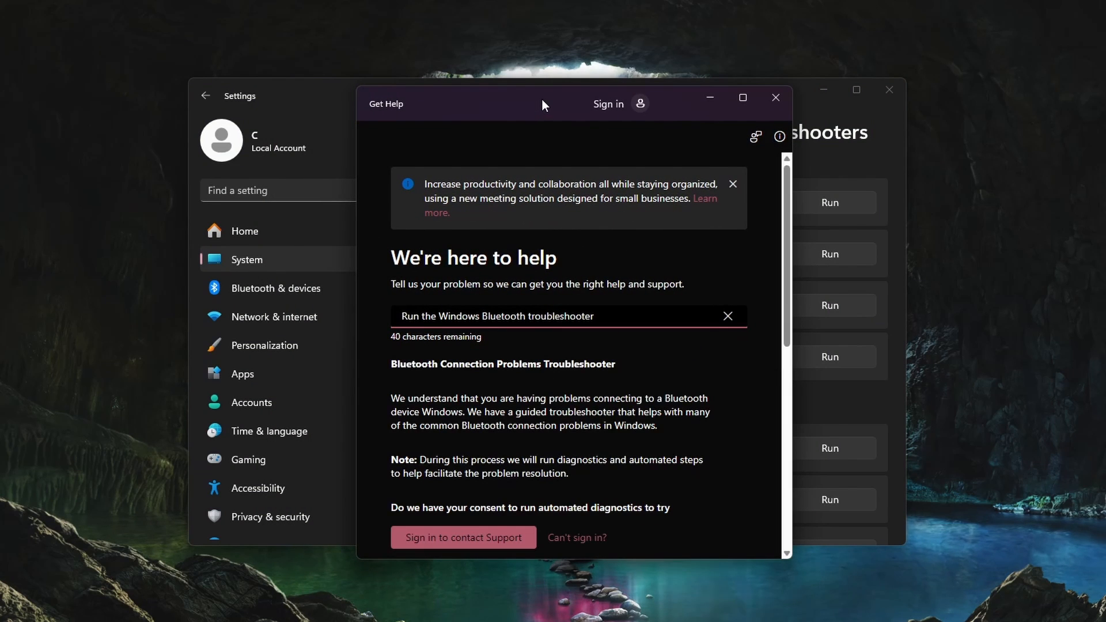
{"action": "scroll", "scroll_direction": "down", "scroll_amount": 3}
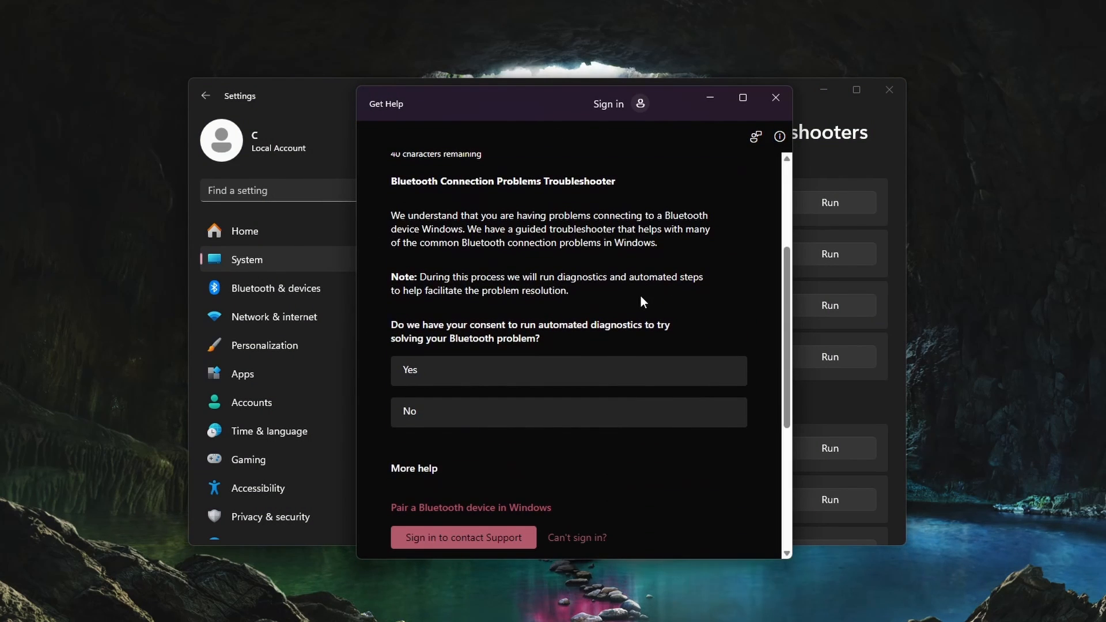
{"action": "mouse_move", "coordinate": [775, 98]}
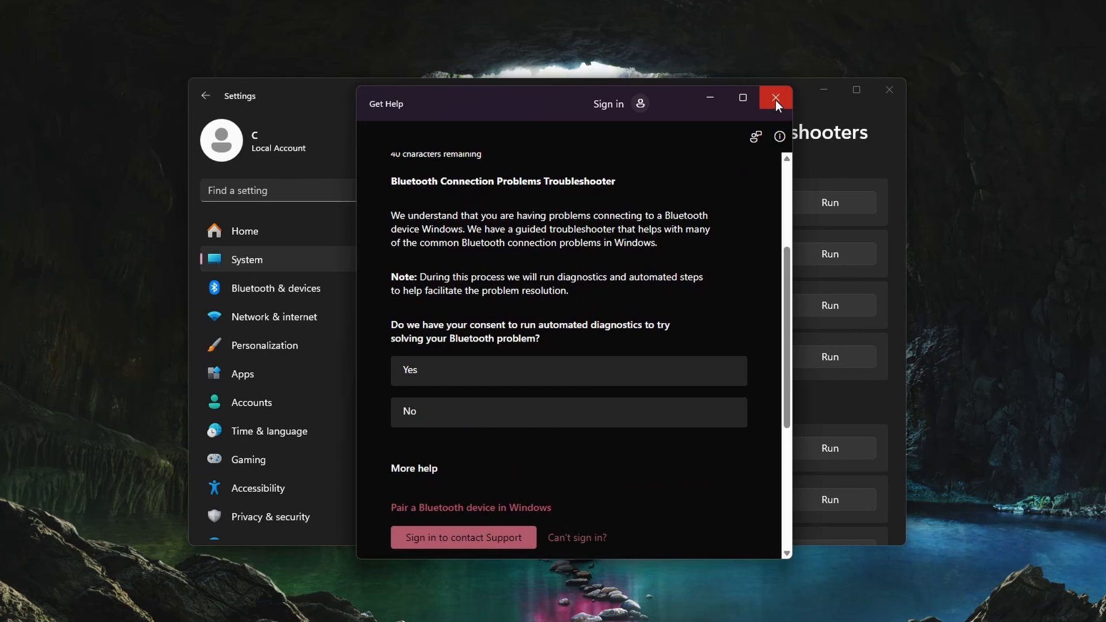
{"action": "left_click", "coordinate": [775, 97]}
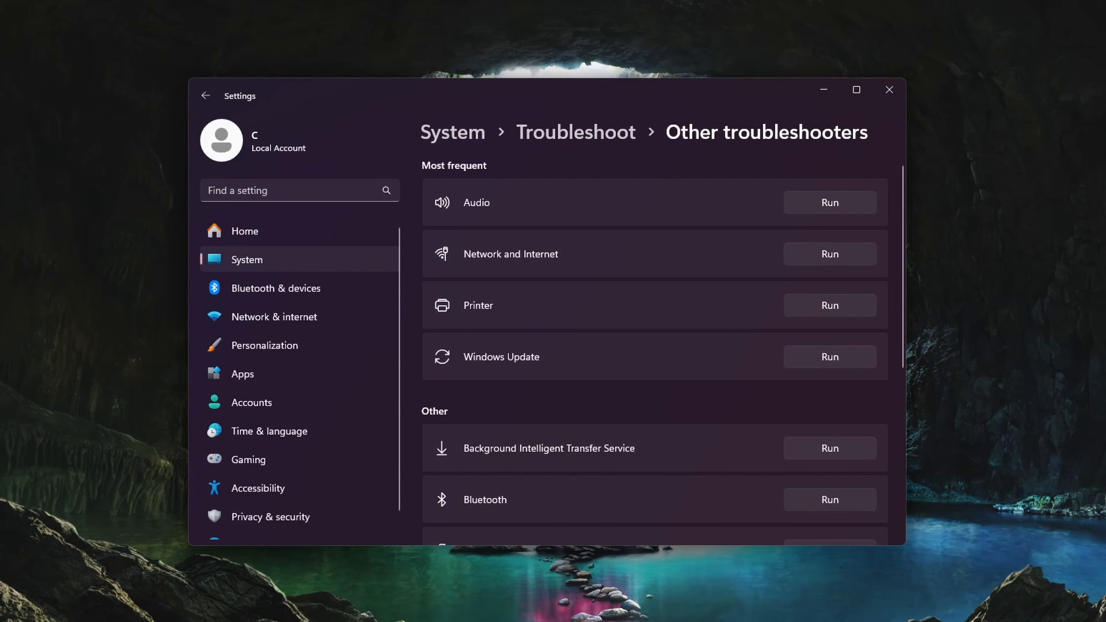
{"action": "mouse_move", "coordinate": [1097, 281]}
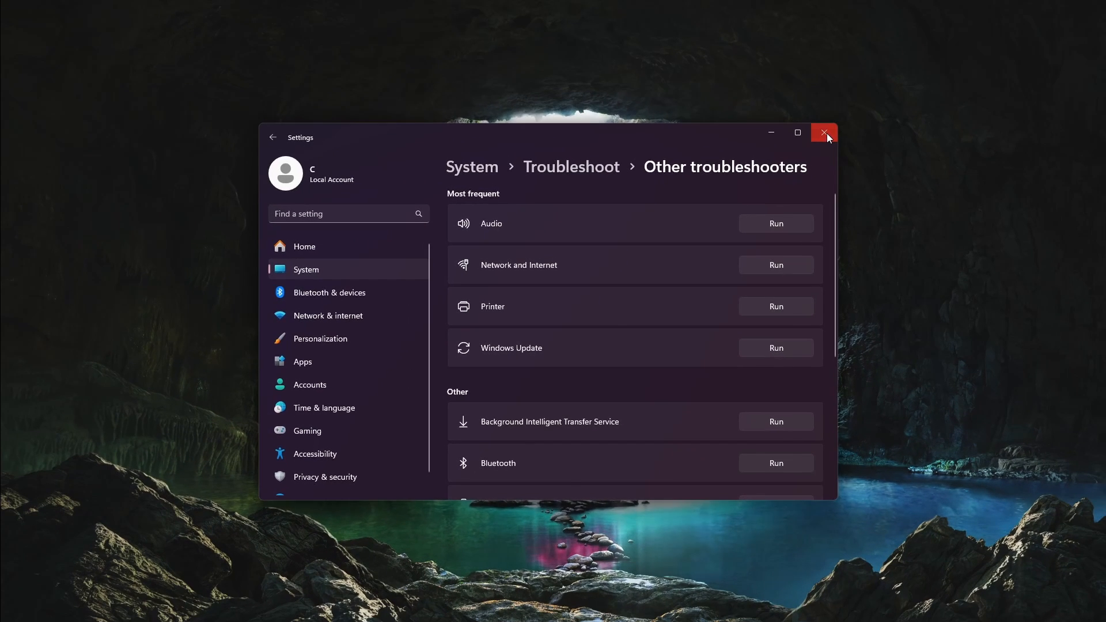
Close Settings and scan for hardware changes on Mice and other pointing devices.
{"action": "left_click", "coordinate": [822, 132]}
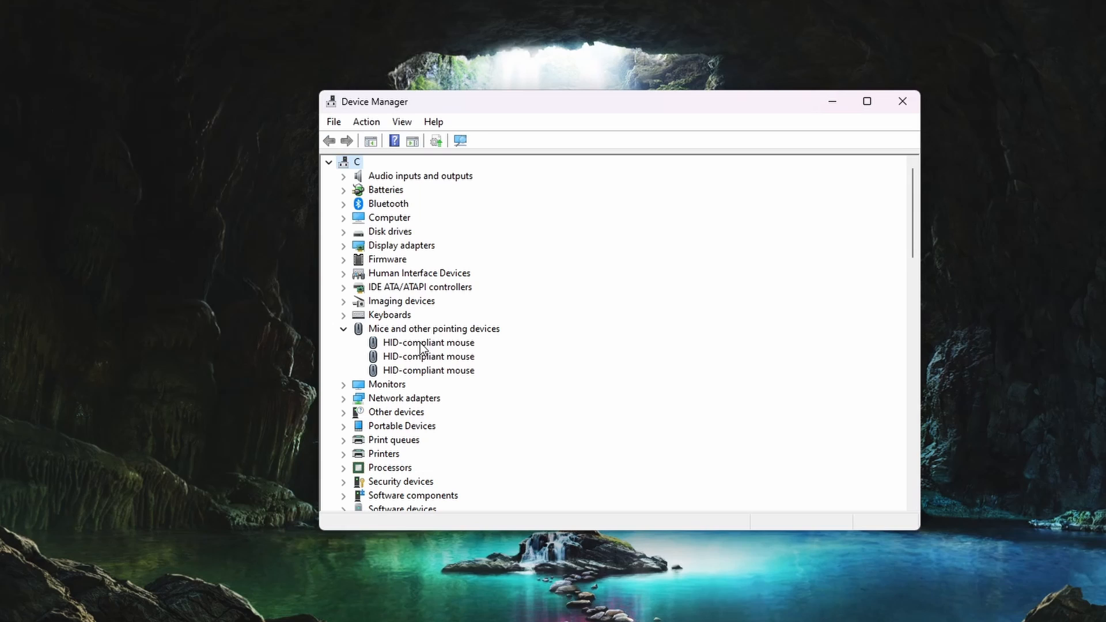
{"action": "right_click", "coordinate": [434, 328]}
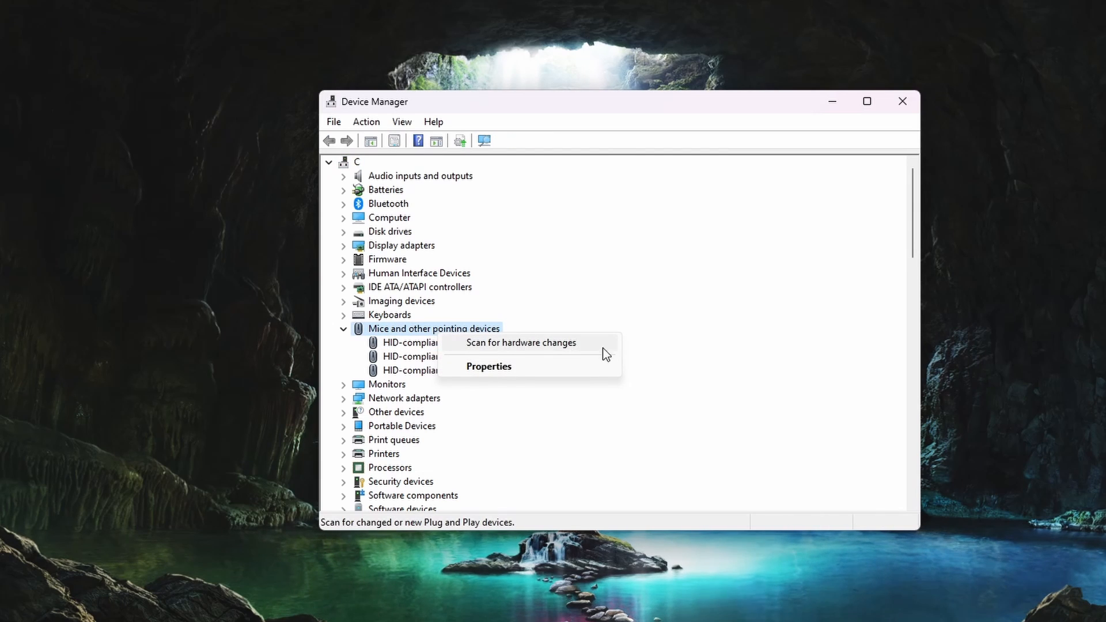
{"action": "left_click", "coordinate": [521, 342]}
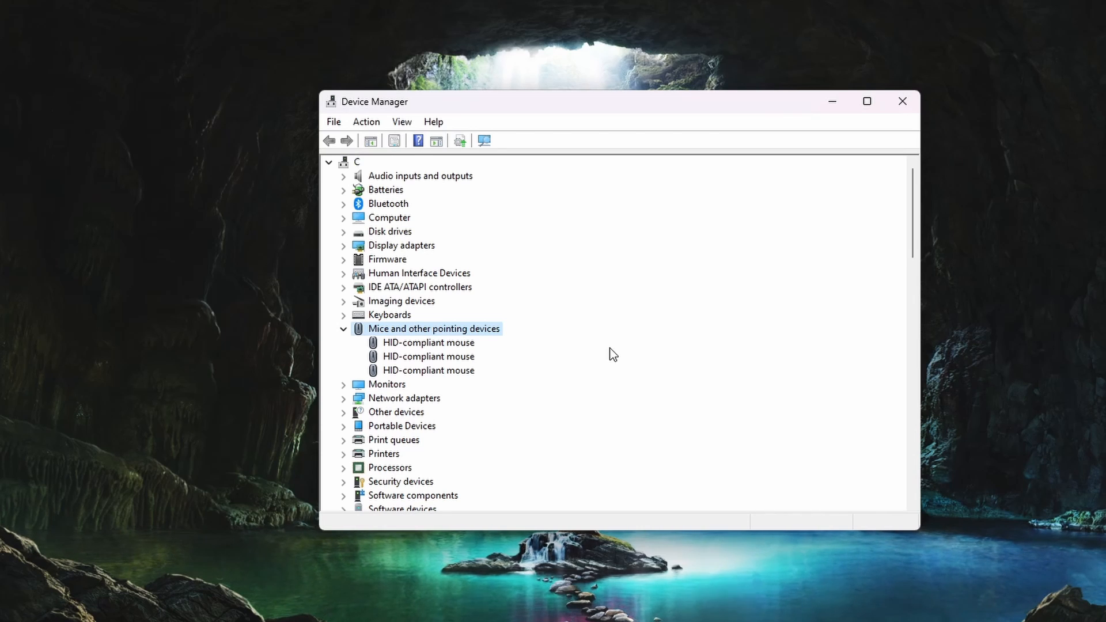
Check the first HID-compliant mouse for a driver update and close the result.
{"action": "right_click", "coordinate": [428, 342]}
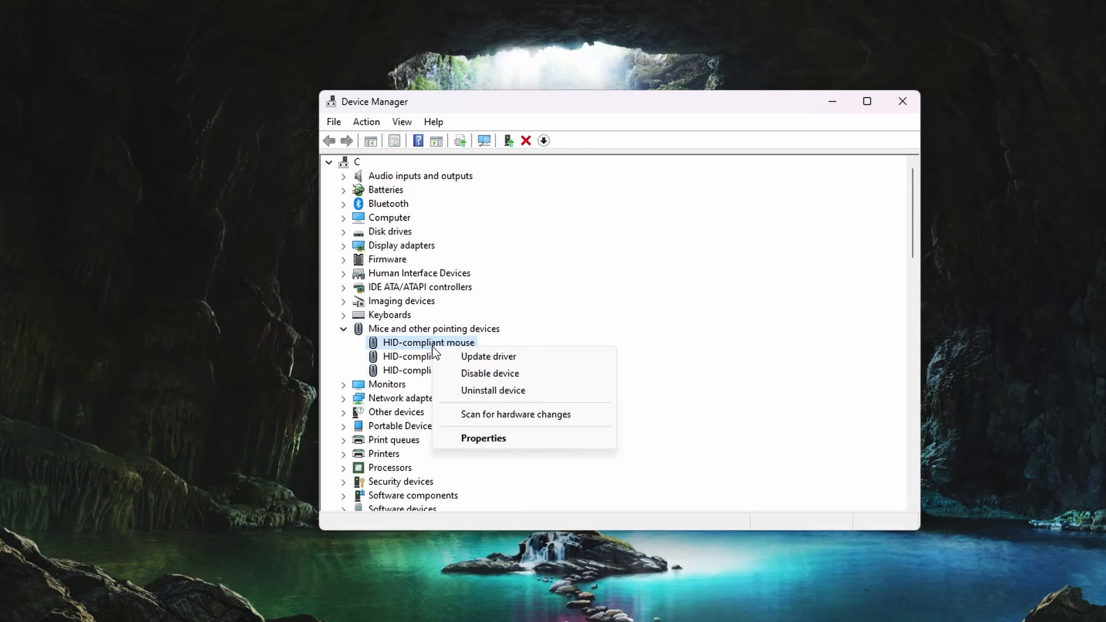
{"action": "left_click", "coordinate": [487, 356]}
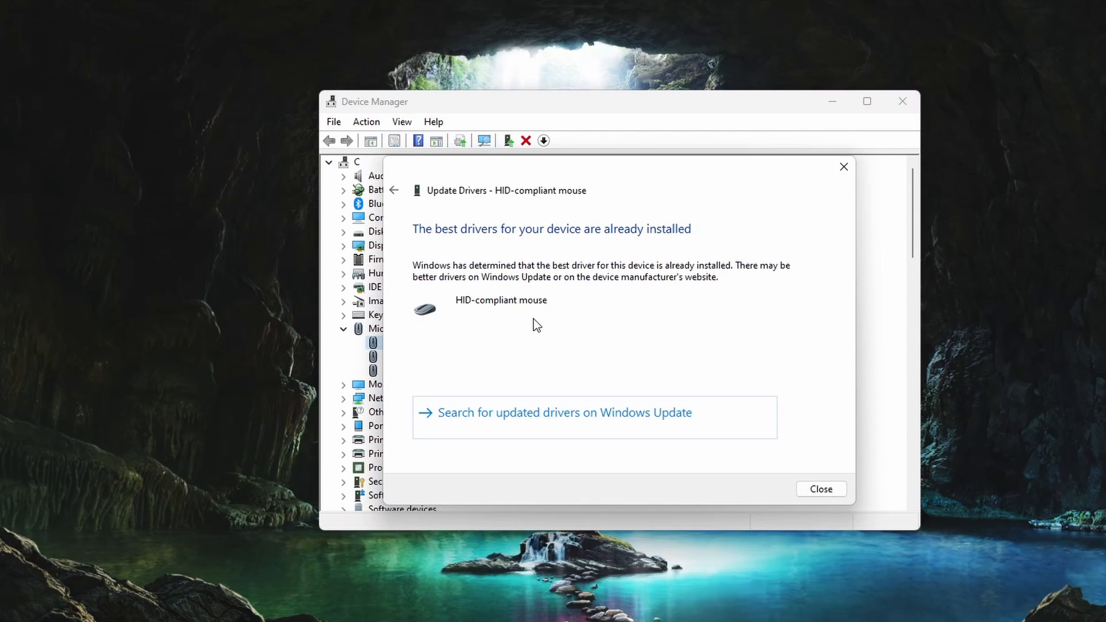
{"action": "left_click", "coordinate": [820, 489]}
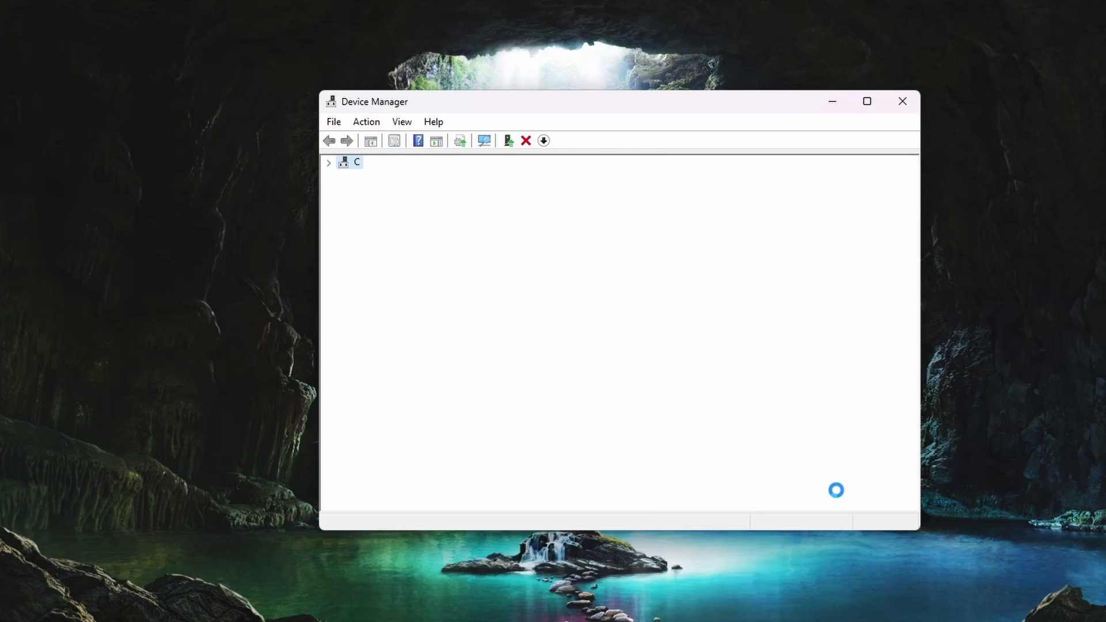
{"action": "left_click", "coordinate": [328, 162]}
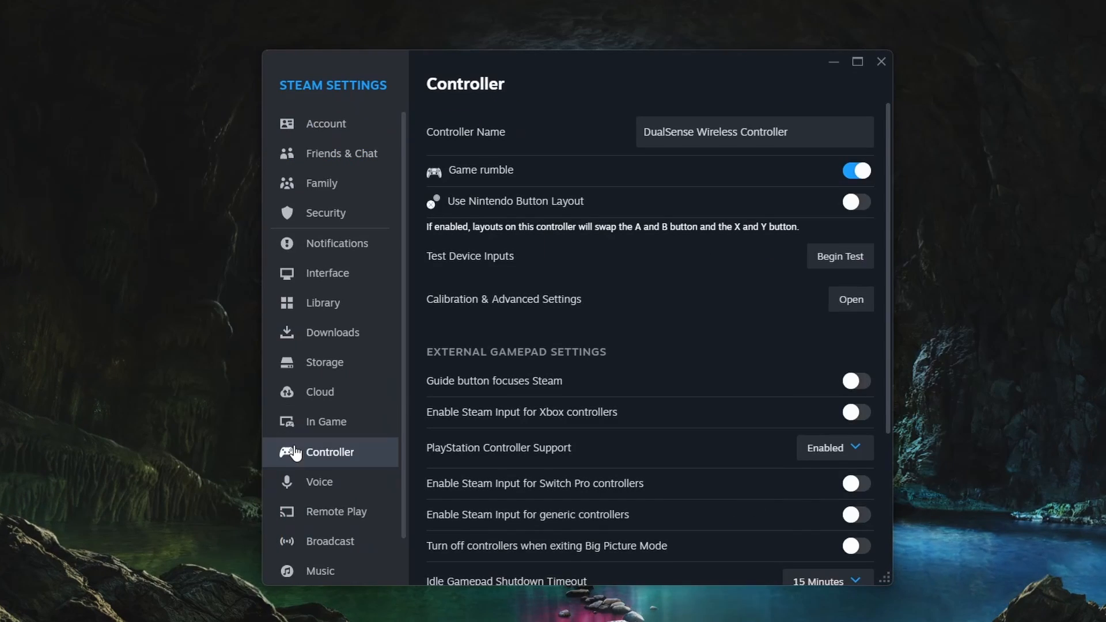
{"action": "mouse_move", "coordinate": [733, 309]}
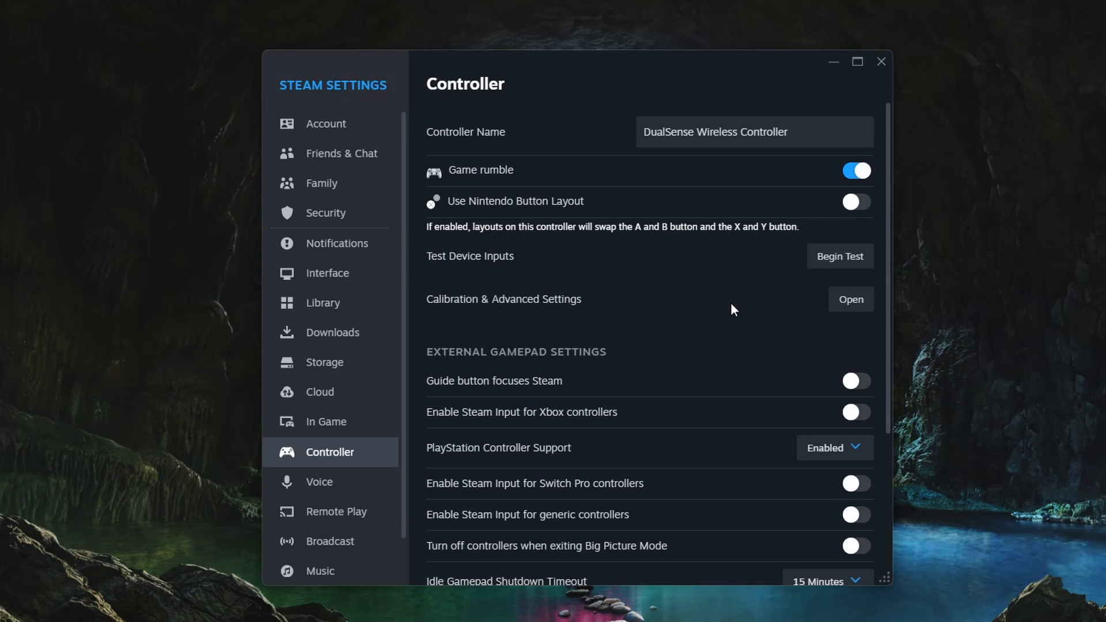
Begin the Steam device input test for the DualSense Wireless Controller.
{"action": "left_click", "coordinate": [833, 447]}
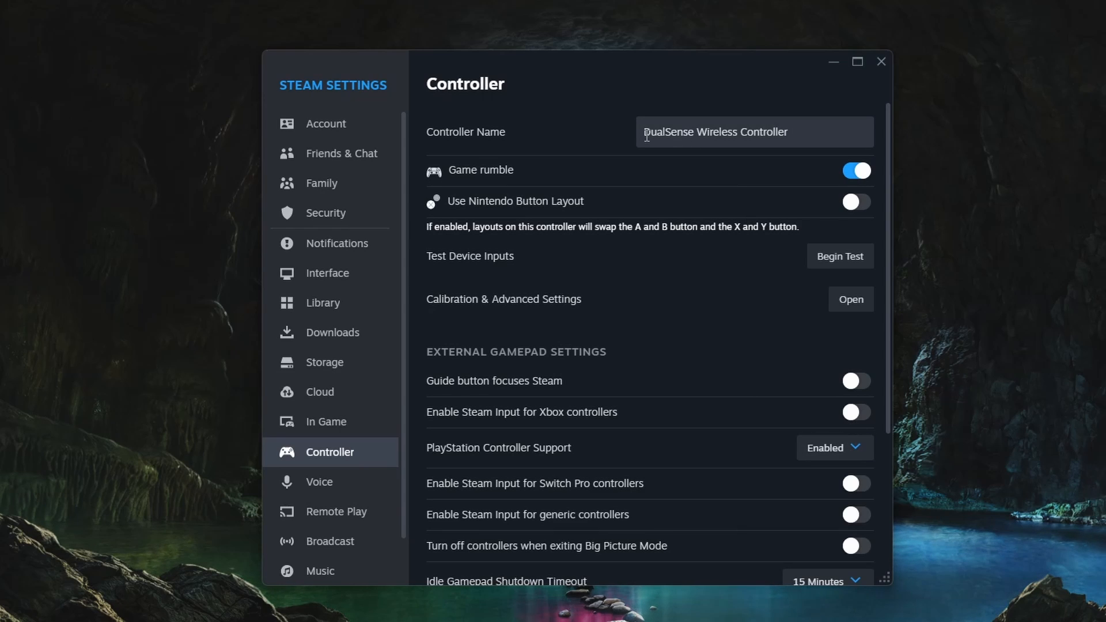
{"action": "left_click", "coordinate": [839, 256]}
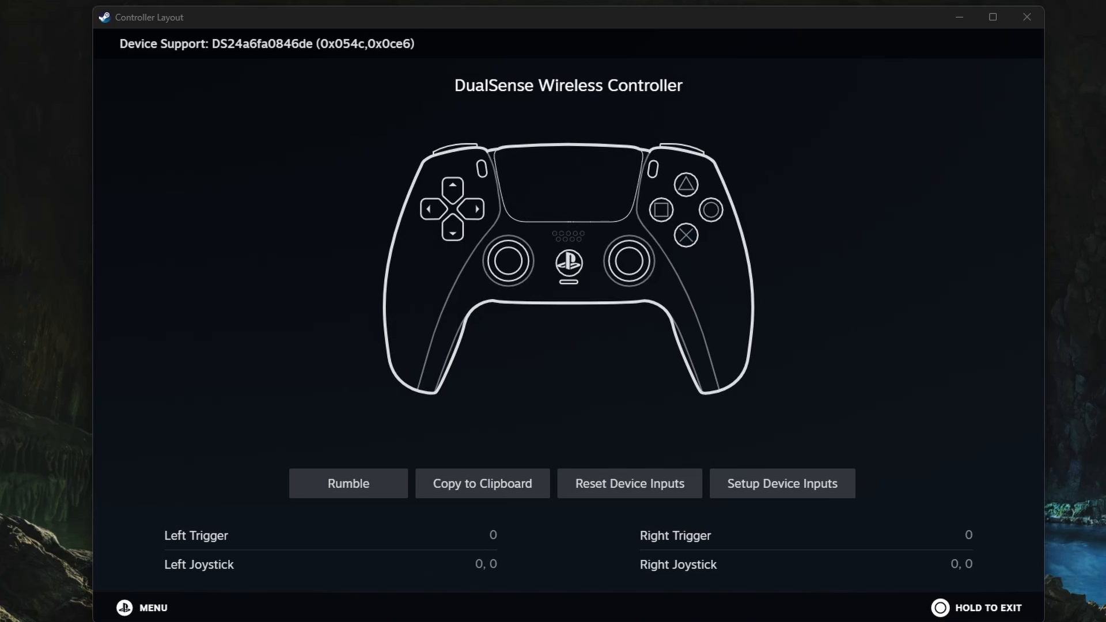
Keep PlayStation Controller Support set to Enabled and close Steam Settings.
{"action": "left_click", "coordinate": [835, 447]}
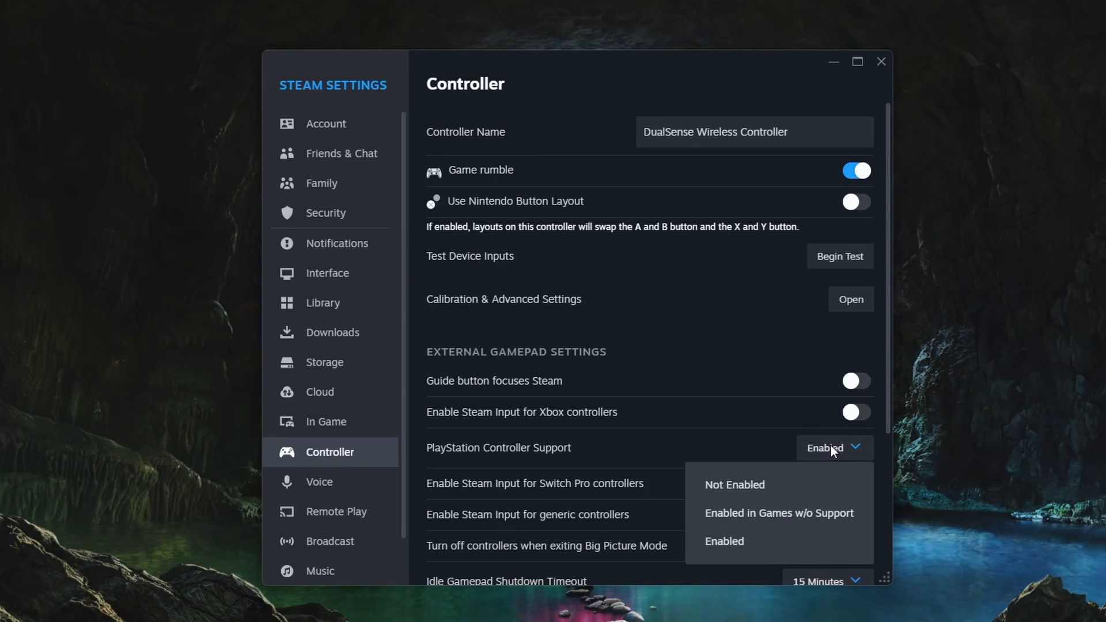
{"action": "left_click", "coordinate": [723, 541]}
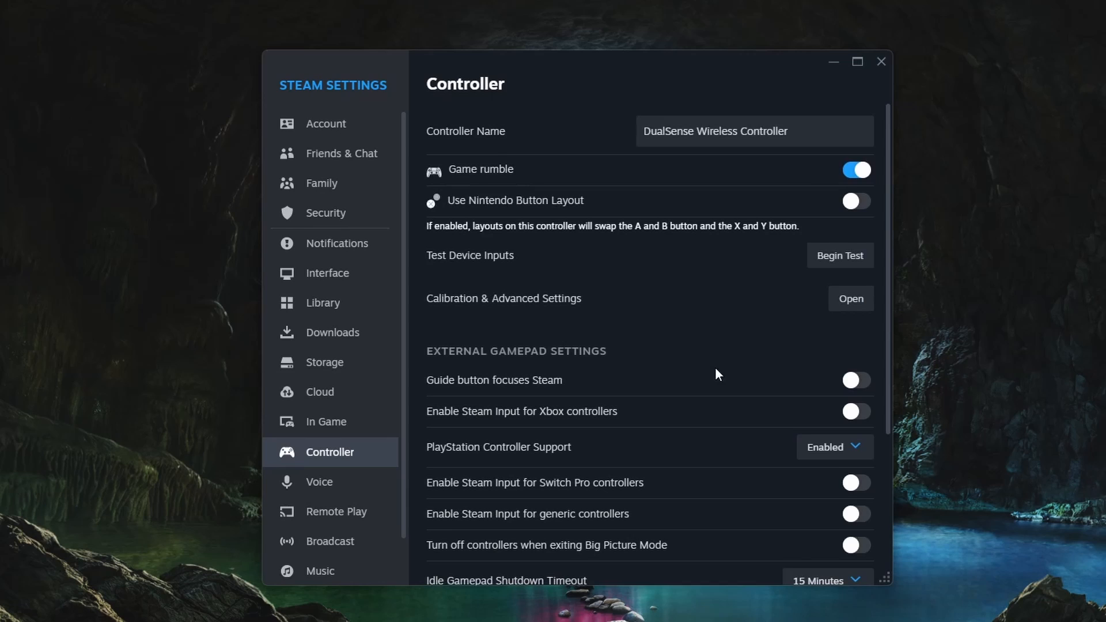
{"action": "left_click", "coordinate": [880, 61]}
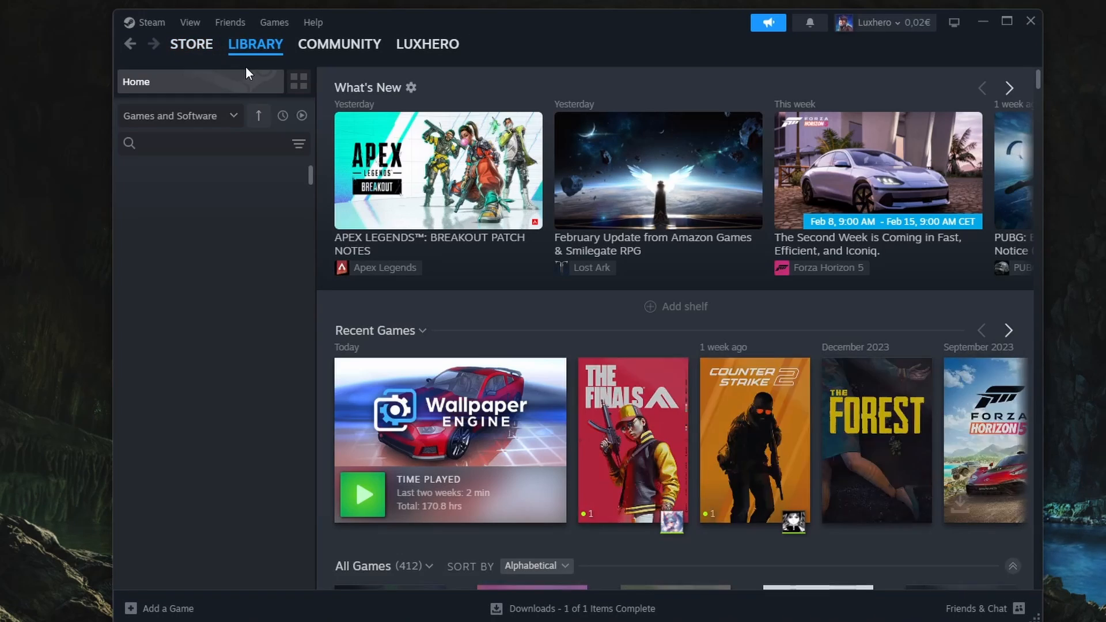
{"action": "mouse_move", "coordinate": [235, 187]}
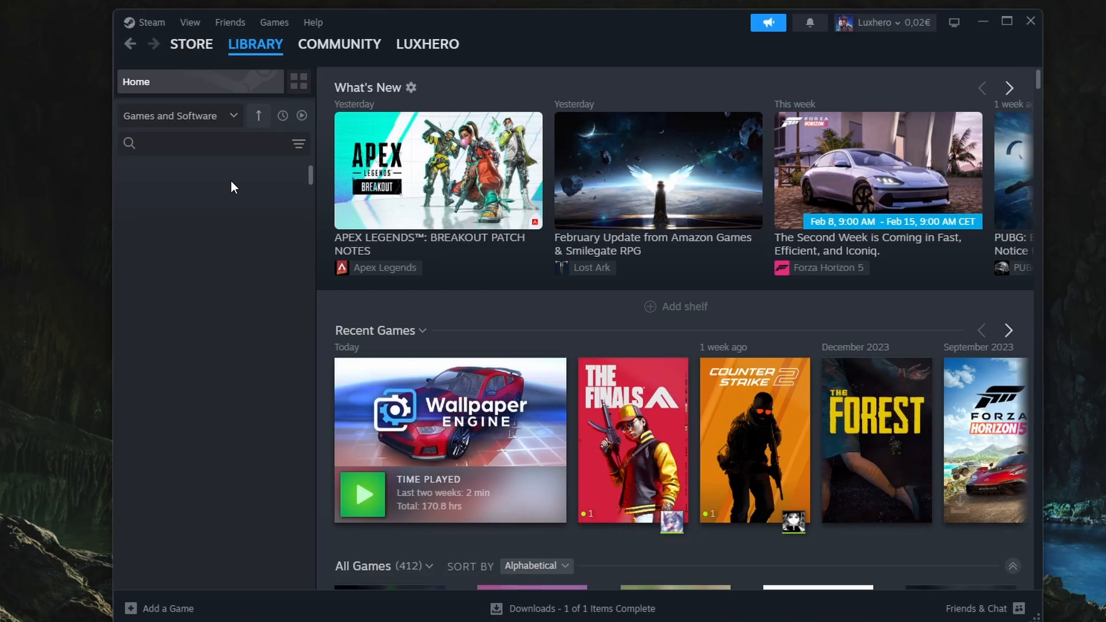
Search the library for 'ap' and keep Apex Legends on default controller settings.
{"action": "left_click", "coordinate": [204, 144]}
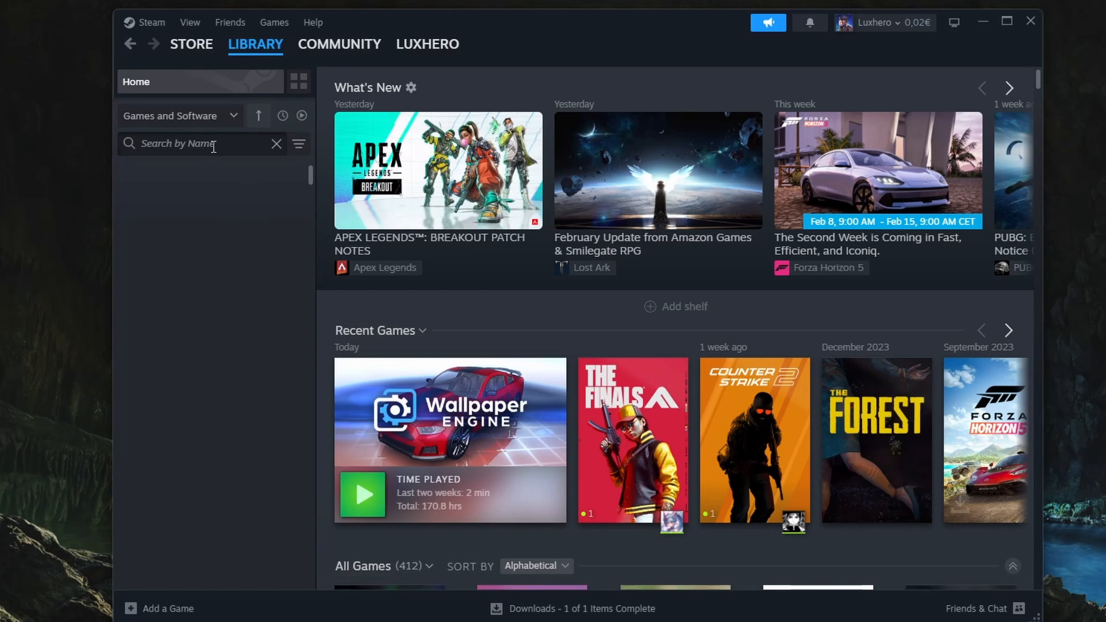
{"action": "type", "text": "ap"}
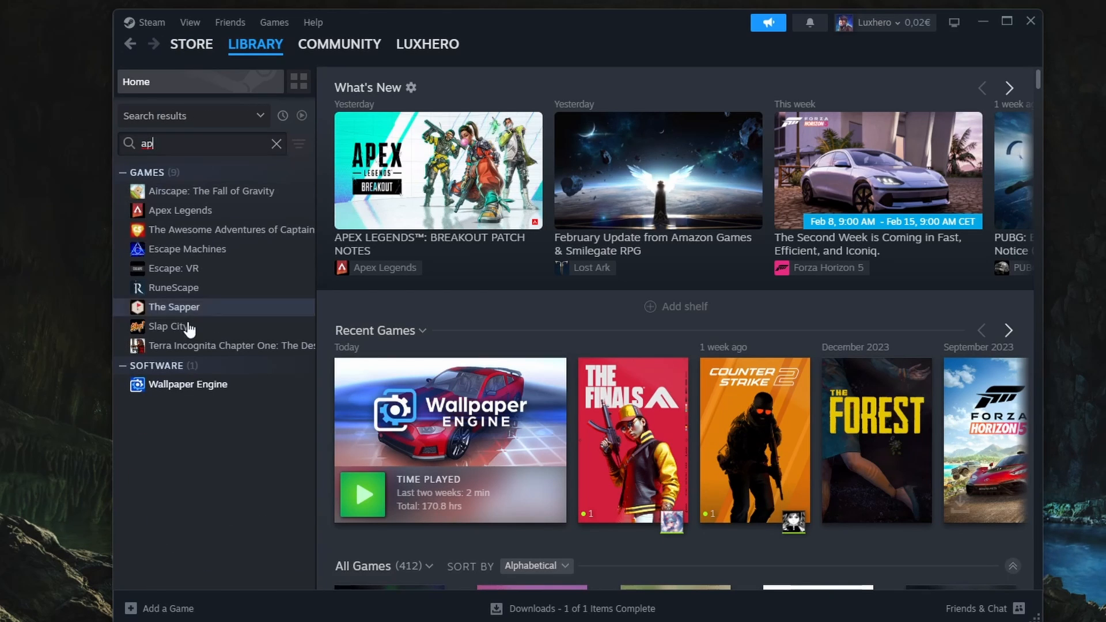
{"action": "right_click", "coordinate": [189, 385]}
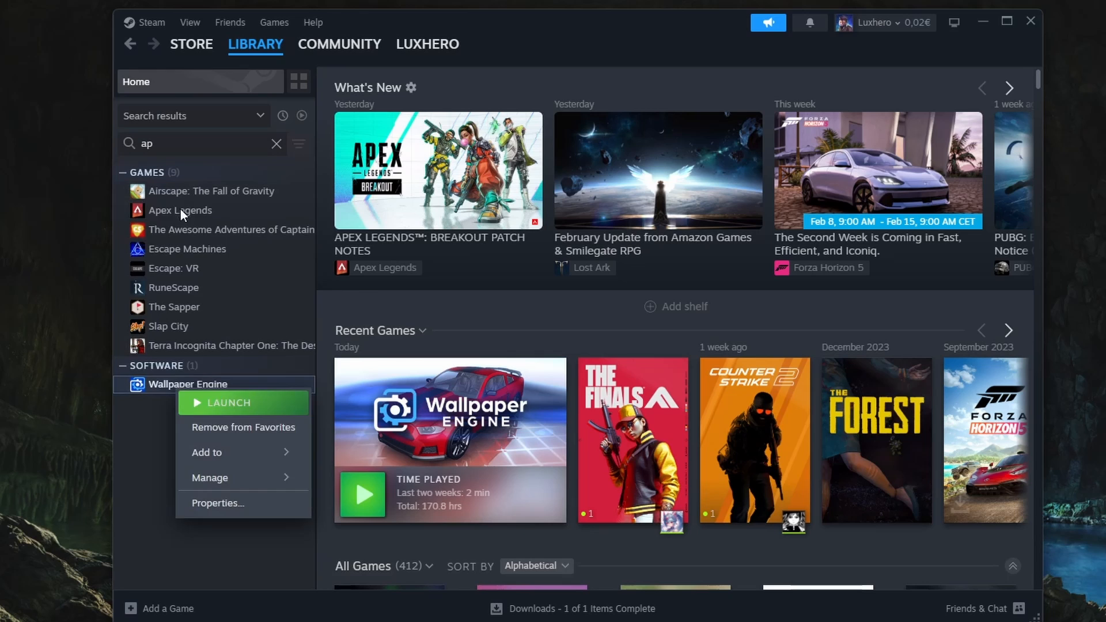
{"action": "left_click", "coordinate": [217, 503]}
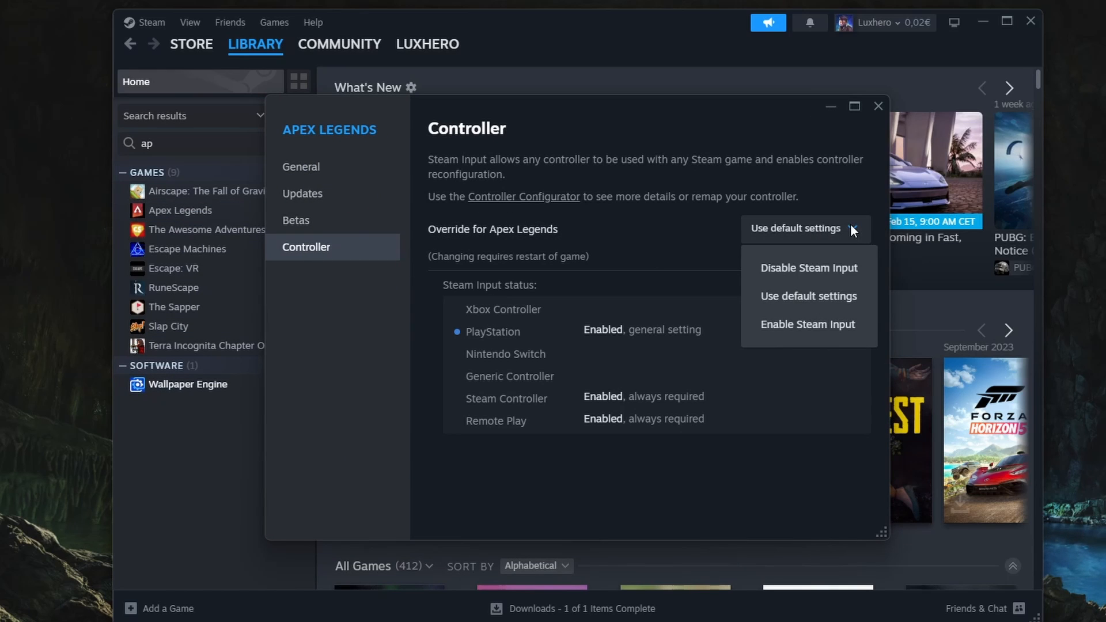
{"action": "mouse_move", "coordinate": [808, 295]}
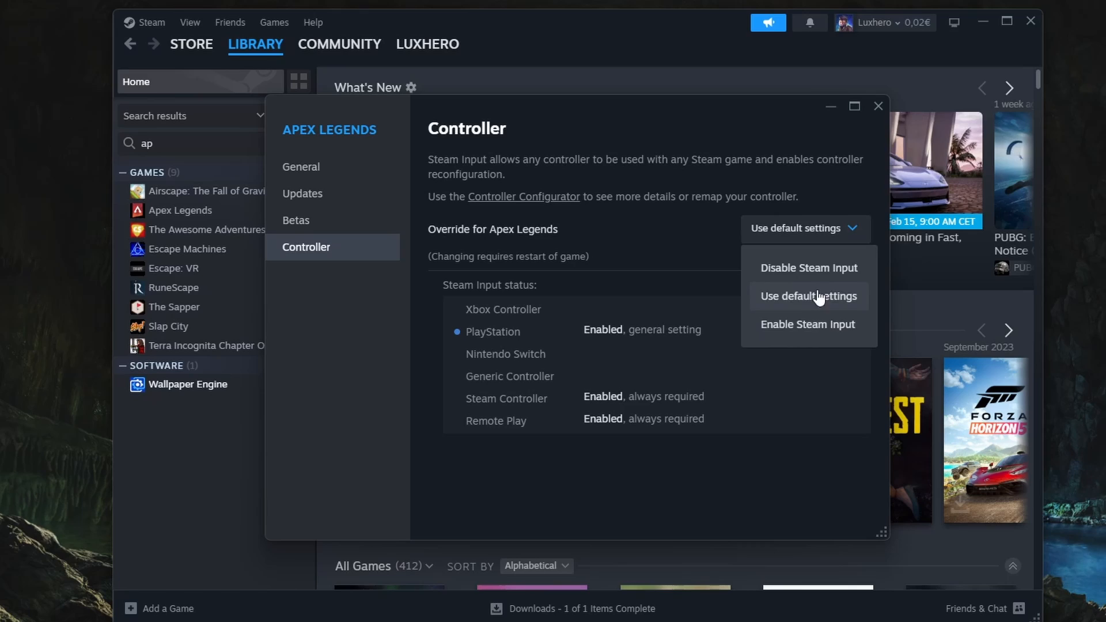
{"action": "left_click", "coordinate": [878, 106]}
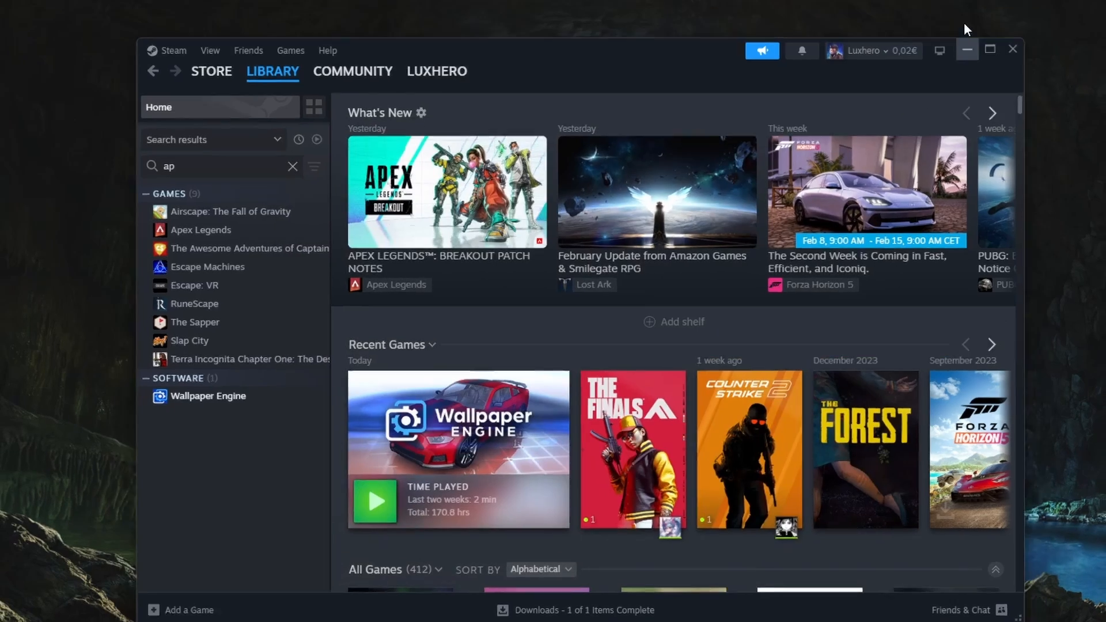